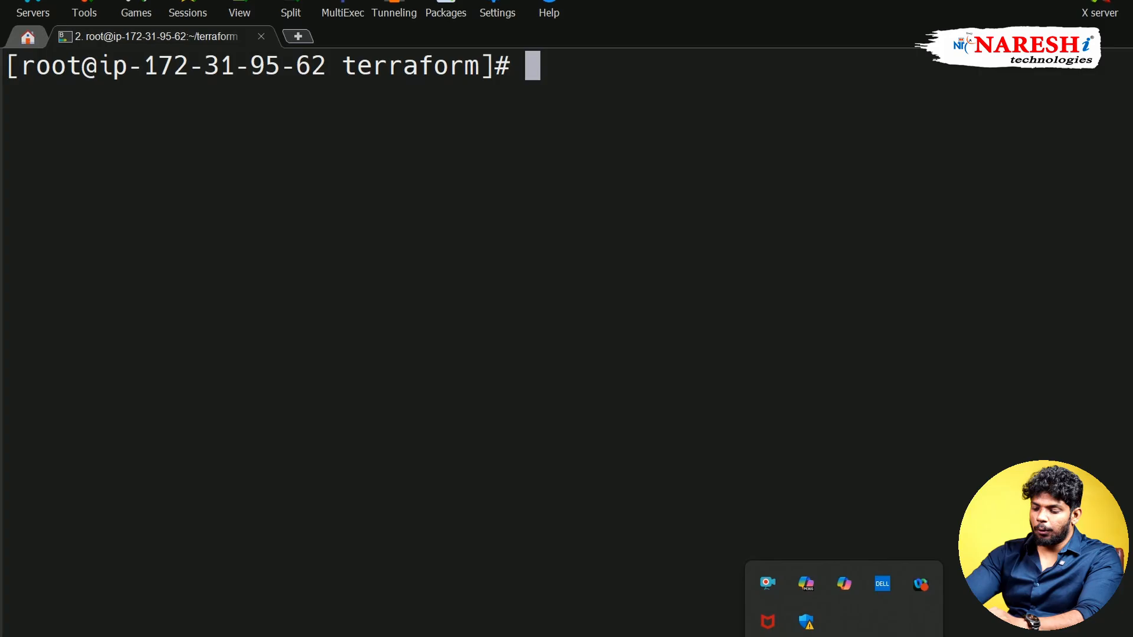
# Print main.tf to show the AWS provider and t2.micro dev-server instance.
pyautogui.write('cat main.tf')
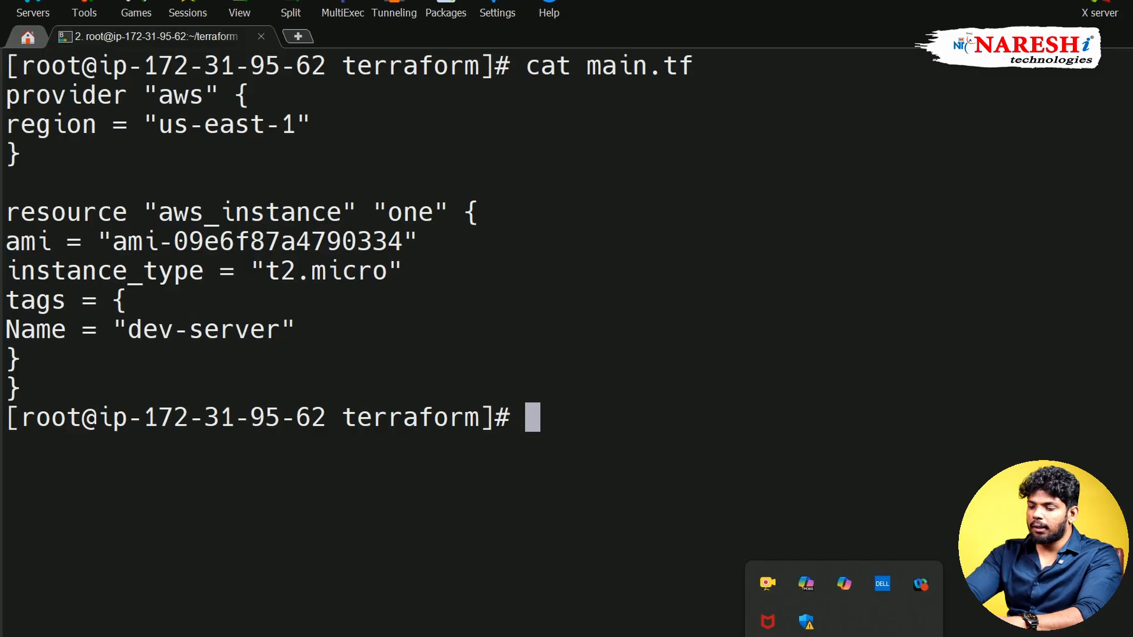
# Run terraform init, check the .terraform folder, then run terraform plan showing 1 to add.
pyautogui.write('terraform in')
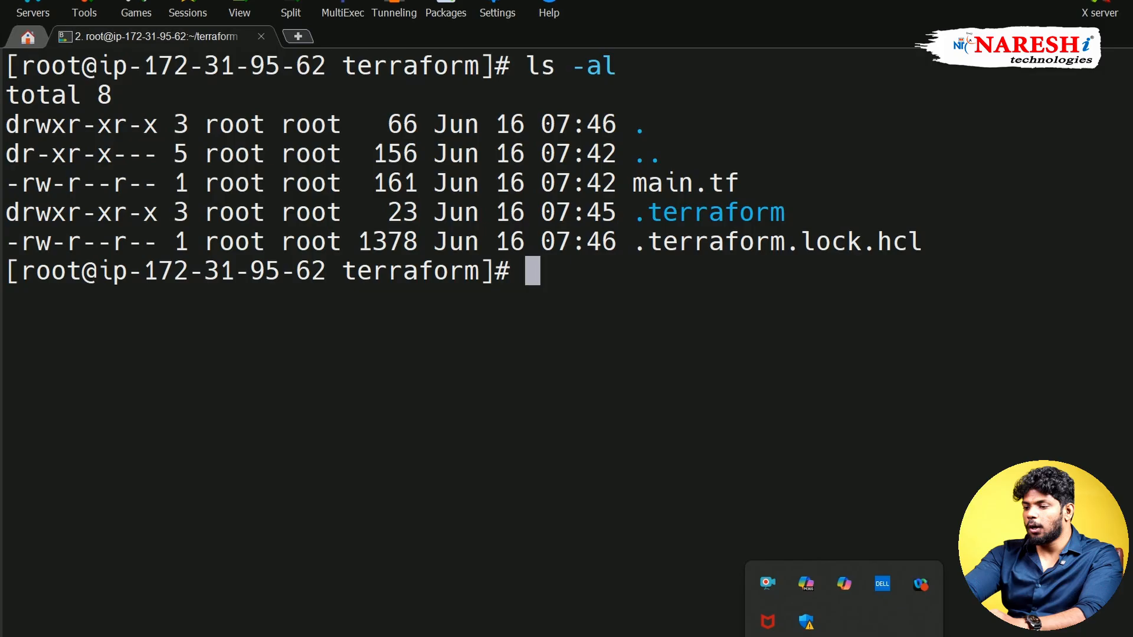
pyautogui.doubleClick(708, 212)
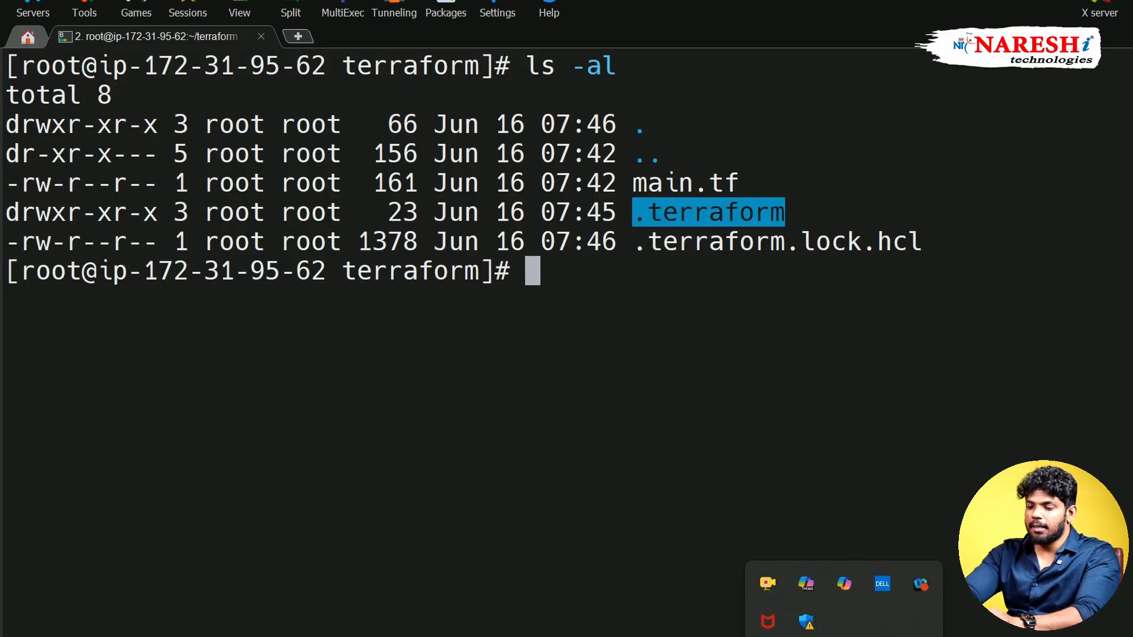
pyautogui.write('terraform plan')
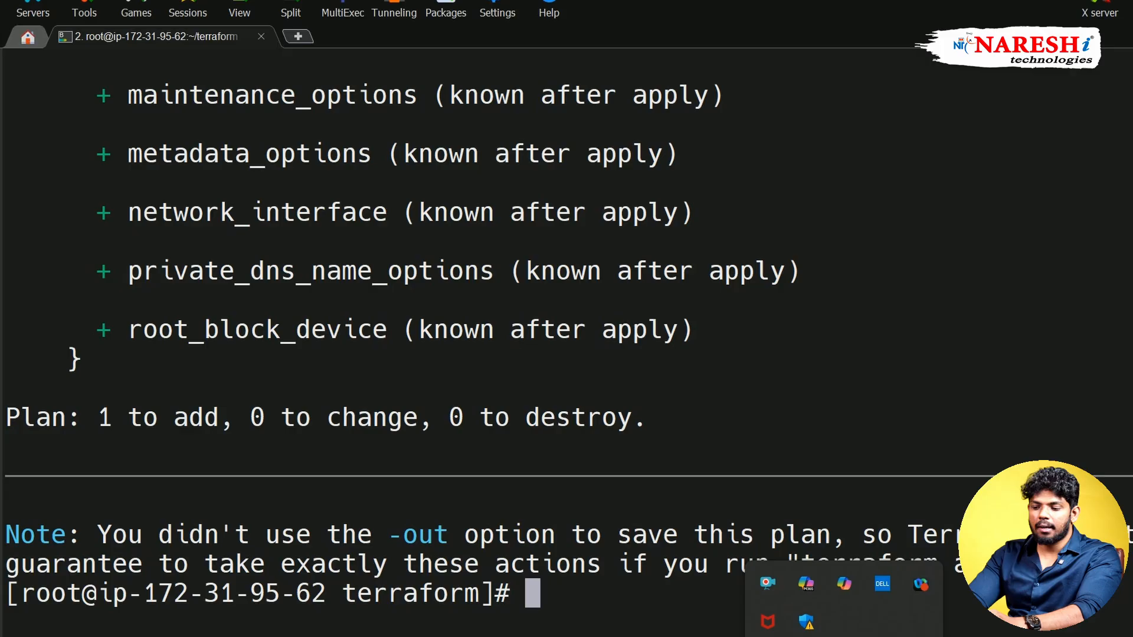
# Run terraform apply and approve with yes; it fails with InvalidAMIID.Malformed.
pyautogui.write('terraform')
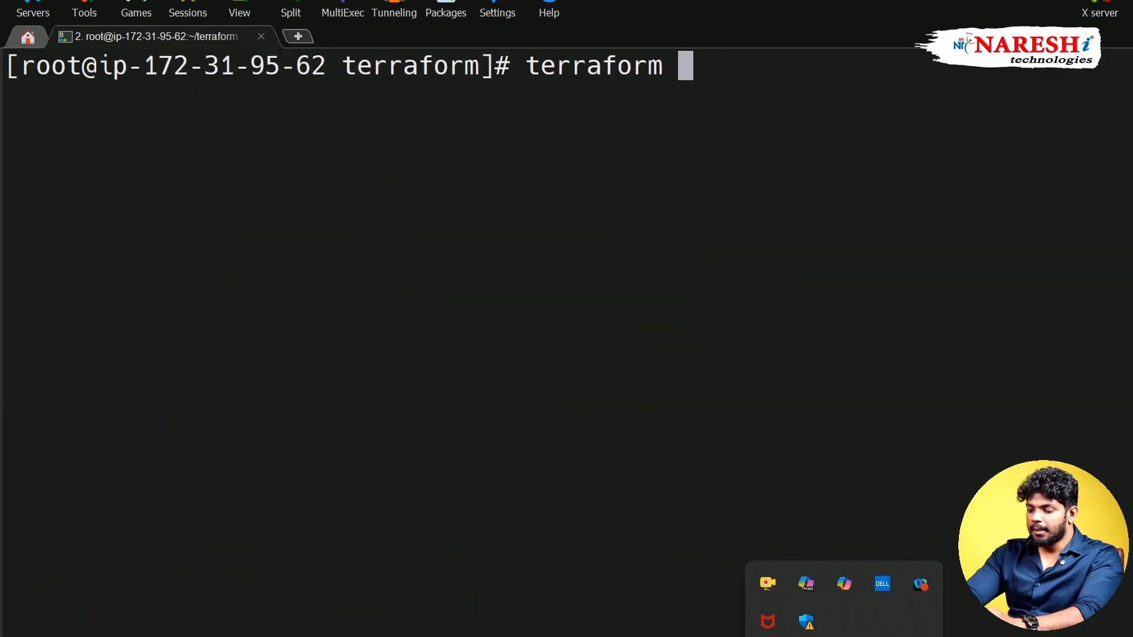
pyautogui.write('apply')
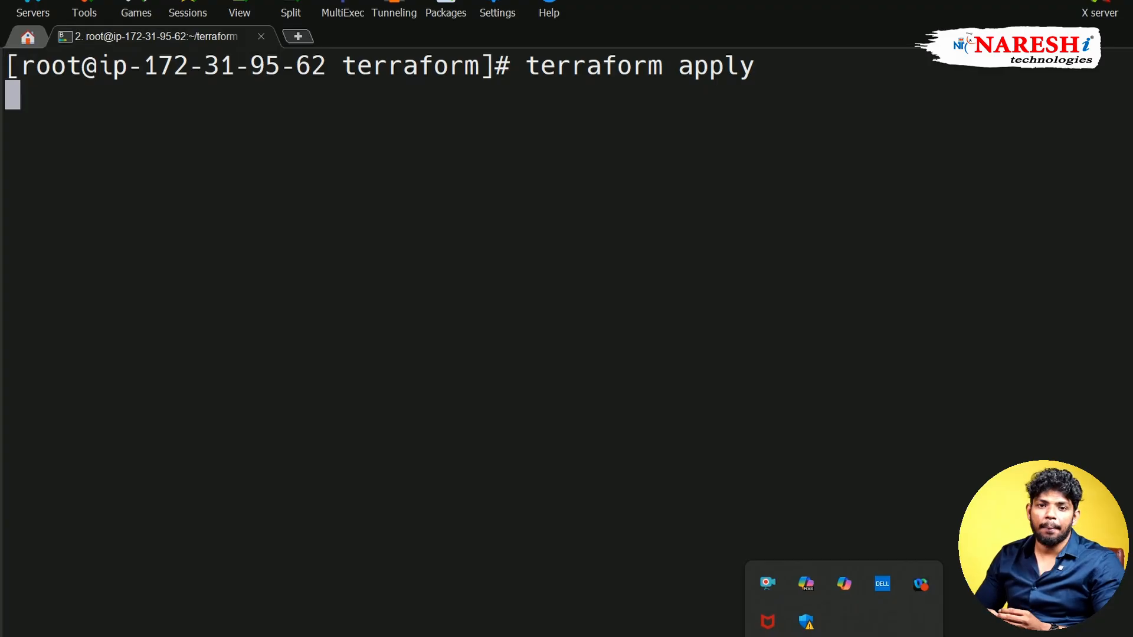
pyautogui.press('Return')
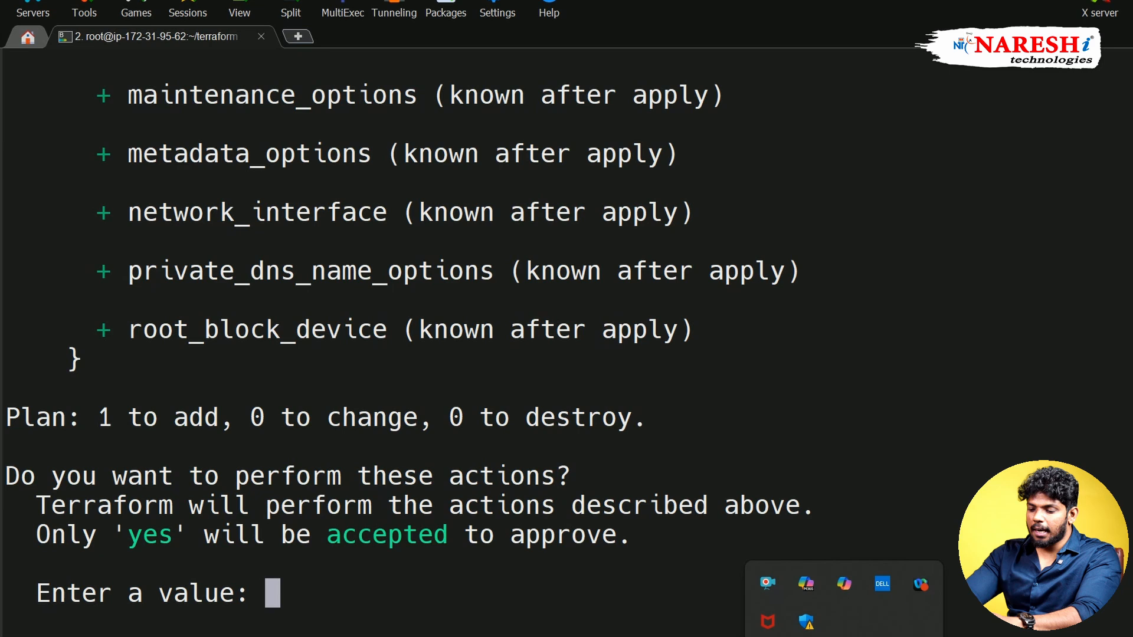
pyautogui.write('yes')
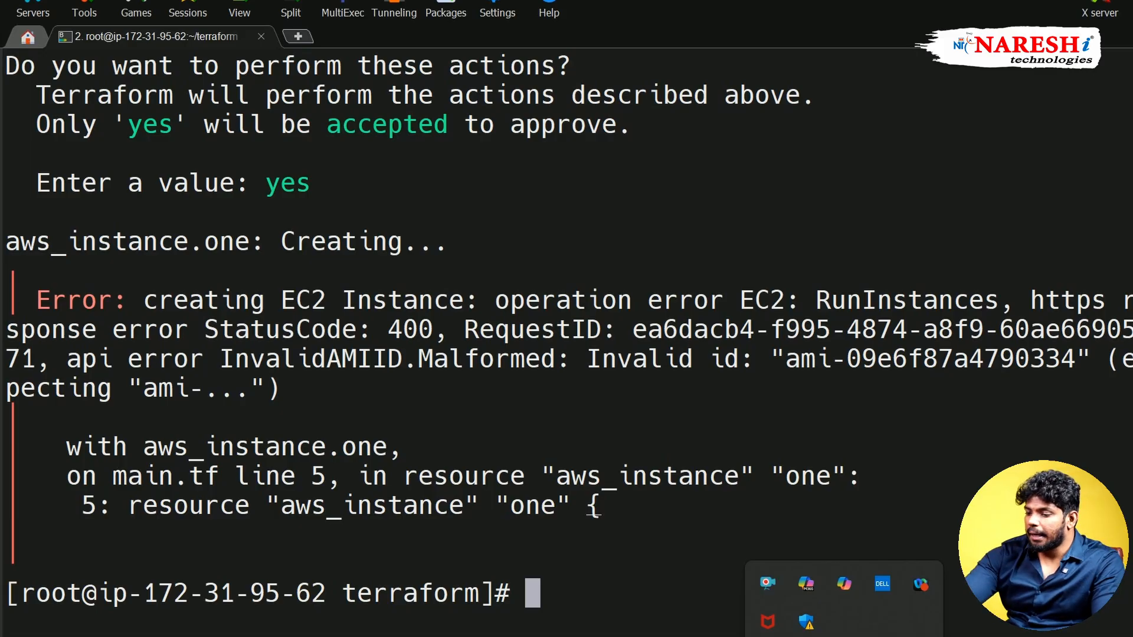
# Open main.tf in vim to reach the malformed AMI ID line.
pyautogui.write('.terraform')
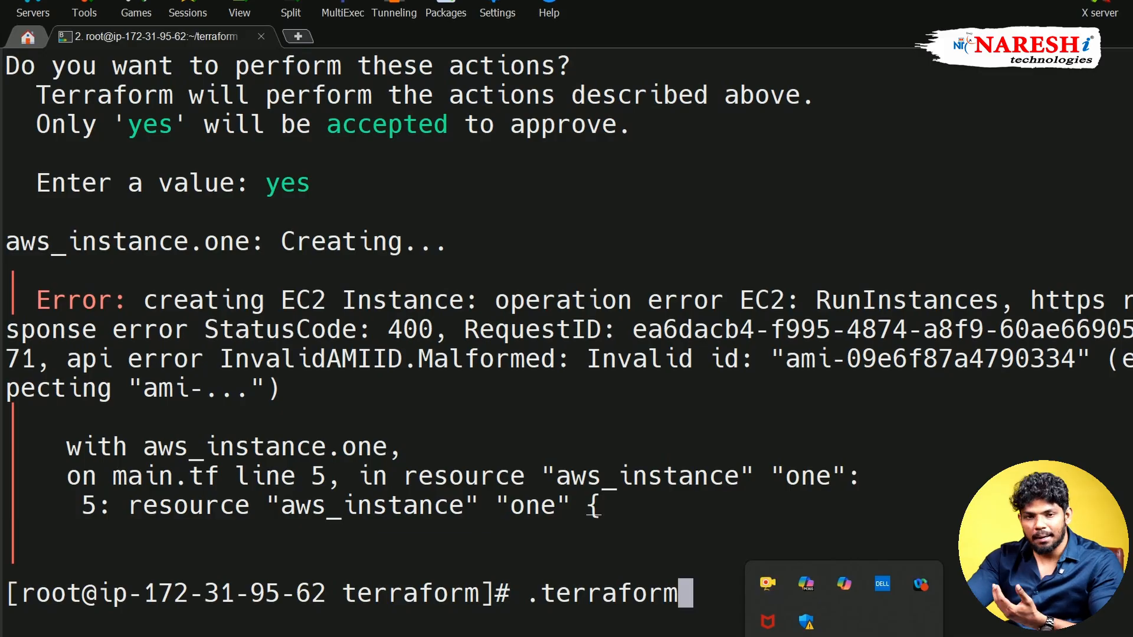
pyautogui.press('alt+tab')
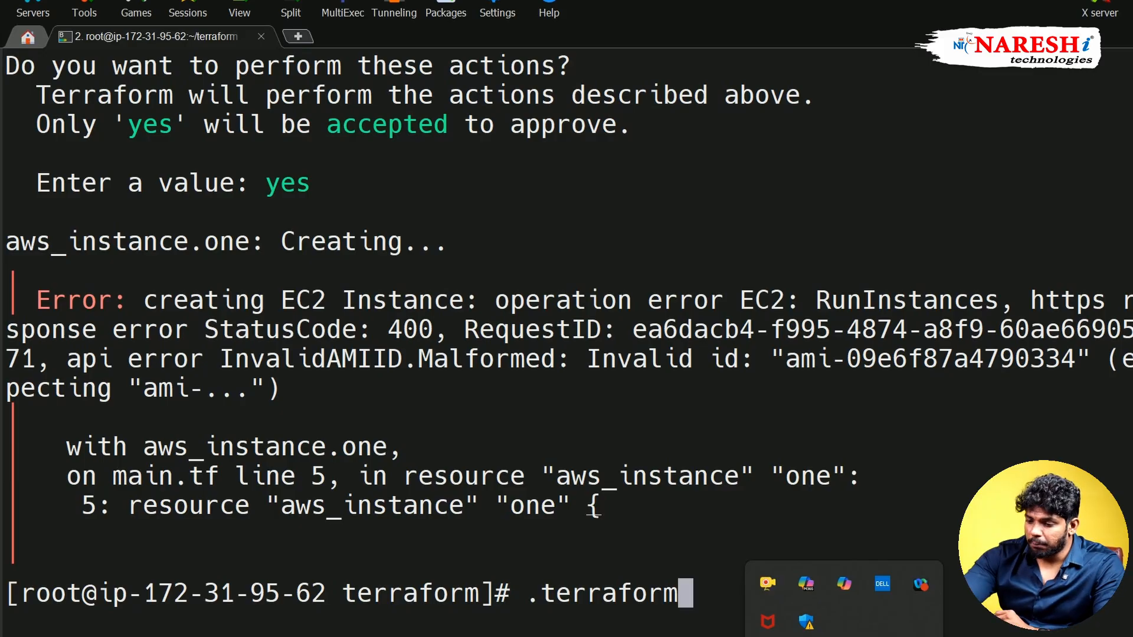
pyautogui.doubleClick(263, 446)
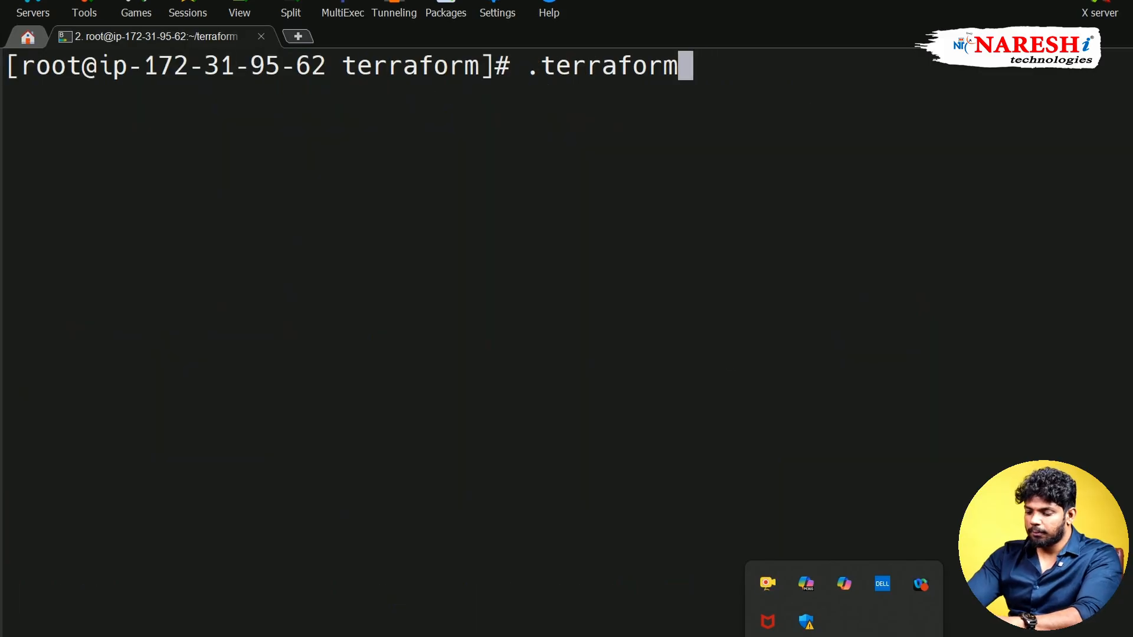
pyautogui.write('vim main.tf')
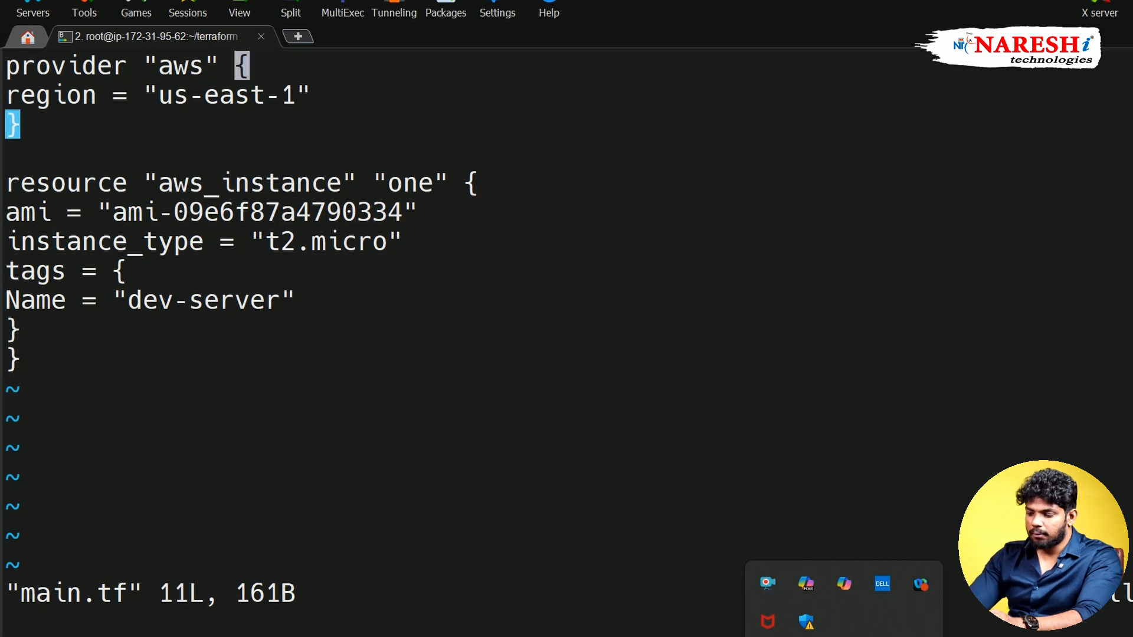
# Turn on line numbers in vim with :set number.
pyautogui.write(':set')
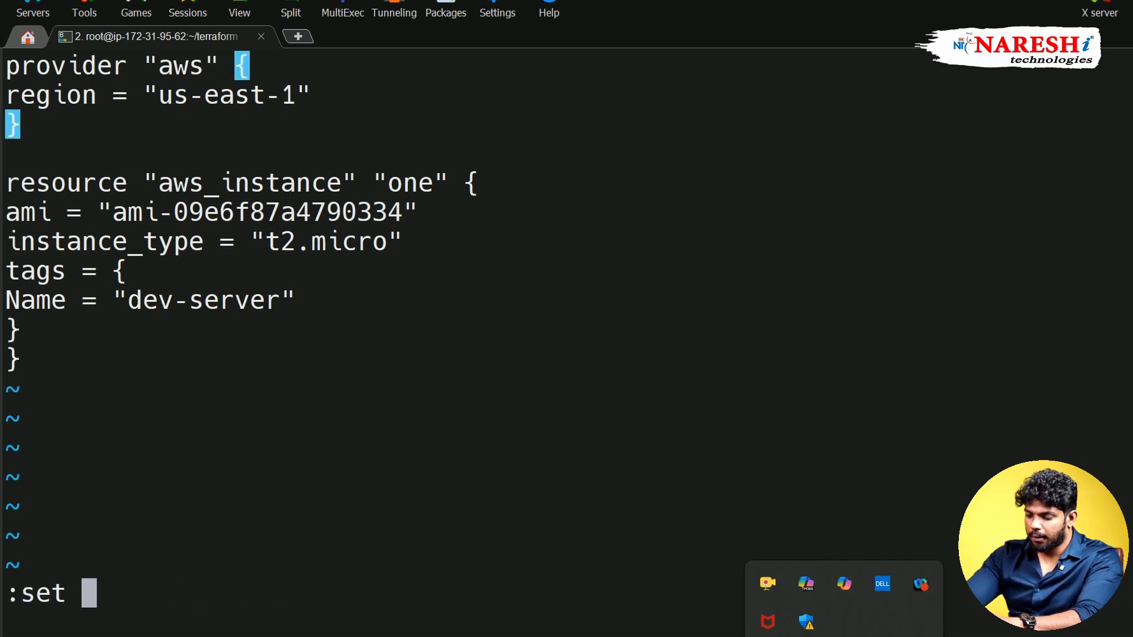
pyautogui.write('number')
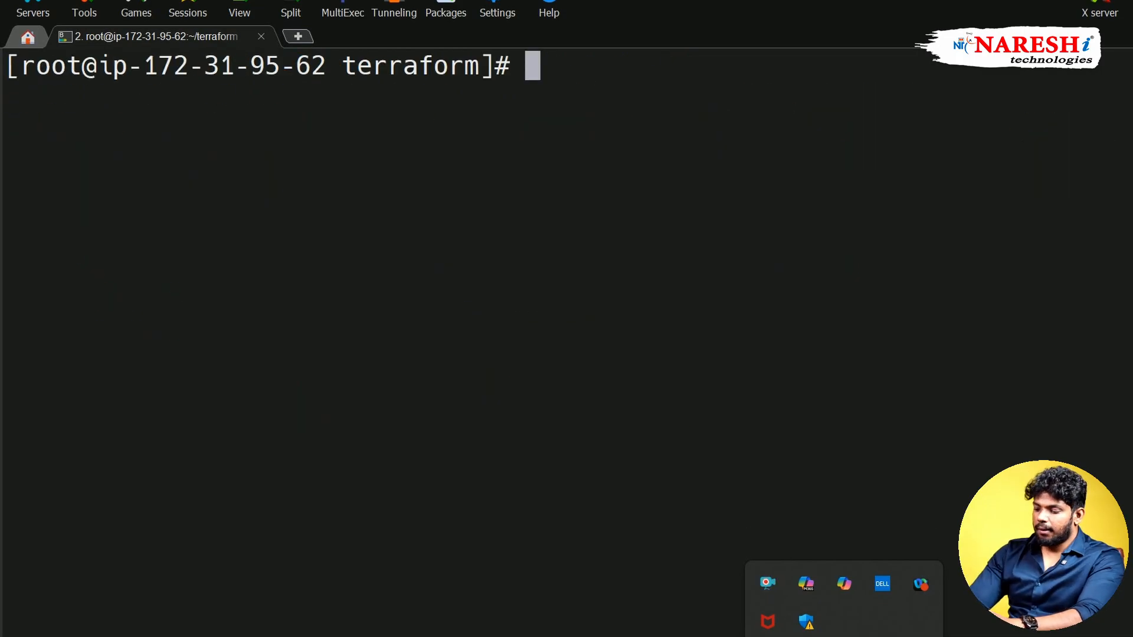
# Rerun terraform apply and approve creating the EC2 instance with yes.
pyautogui.write('terraform apply')
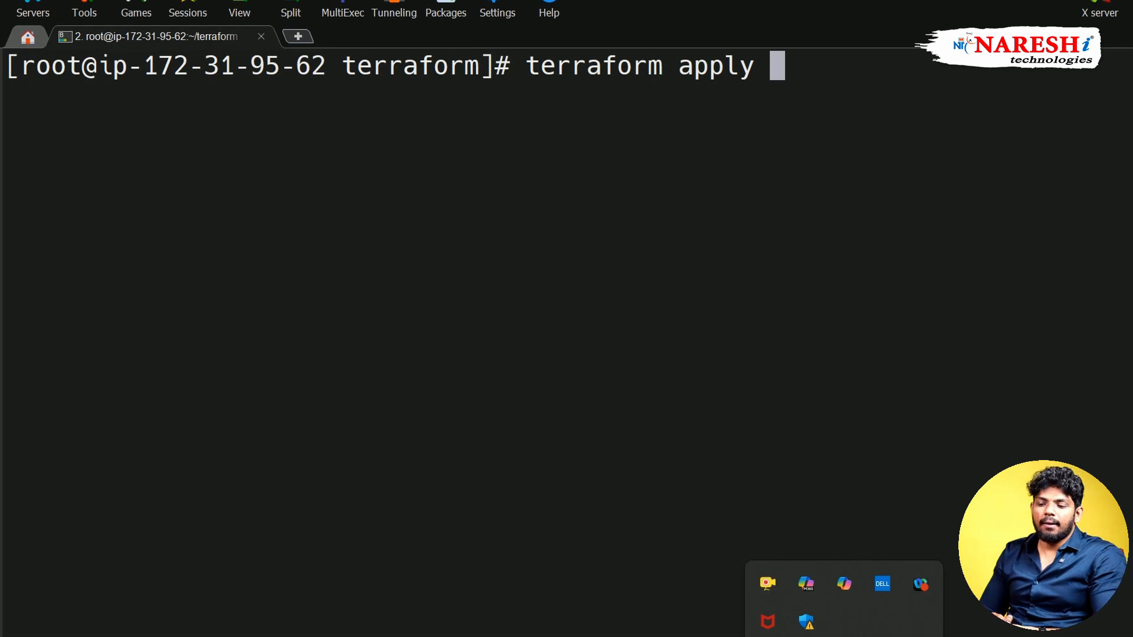
pyautogui.press('enter')
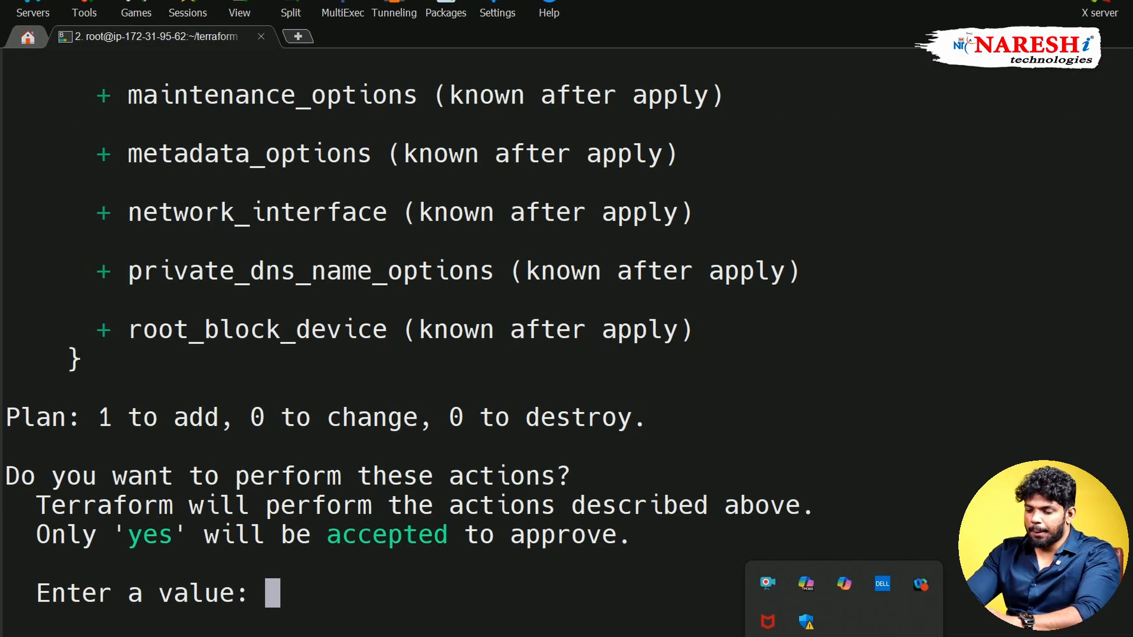
pyautogui.write('yes')
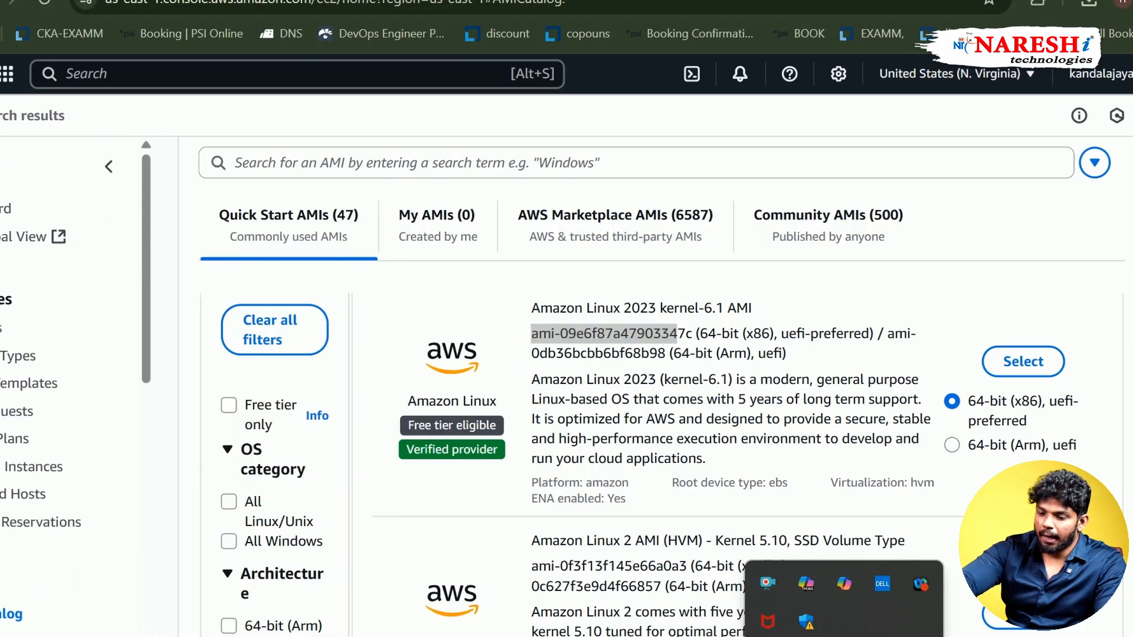
# View the EC2 Instances list in the AWS console, then return to the terminal.
pyautogui.click(39, 355)
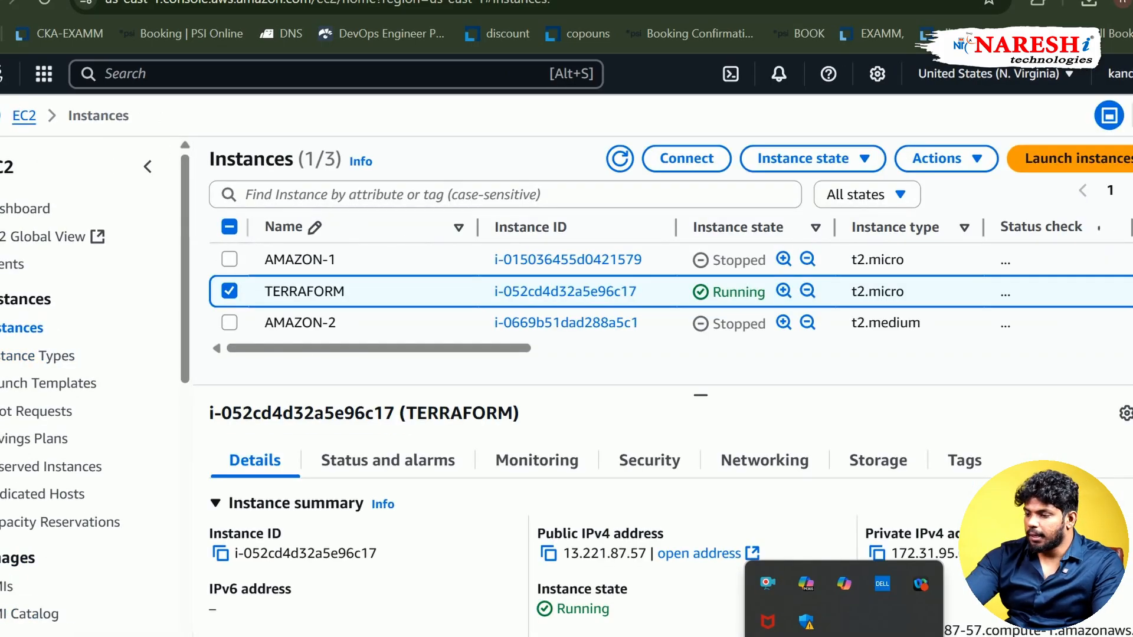
pyautogui.click(866, 194)
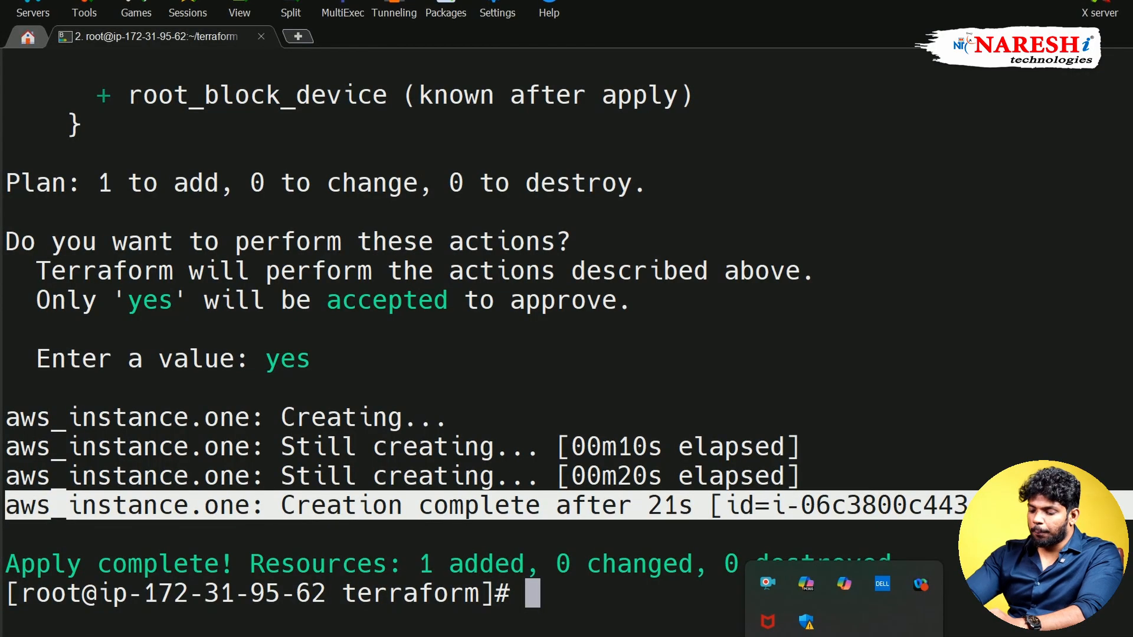
# Print main.tf to confirm the corrected AMI ID ami-09e6f87a47903347c.
pyautogui.write('cat main.tf')
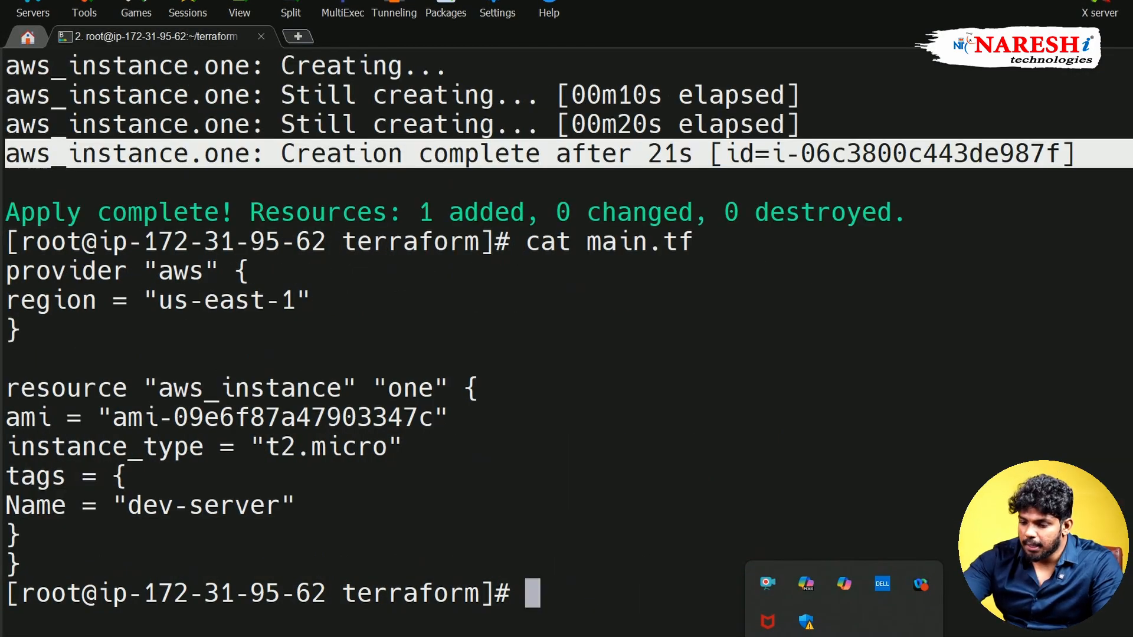
pyautogui.doubleClick(410, 388)
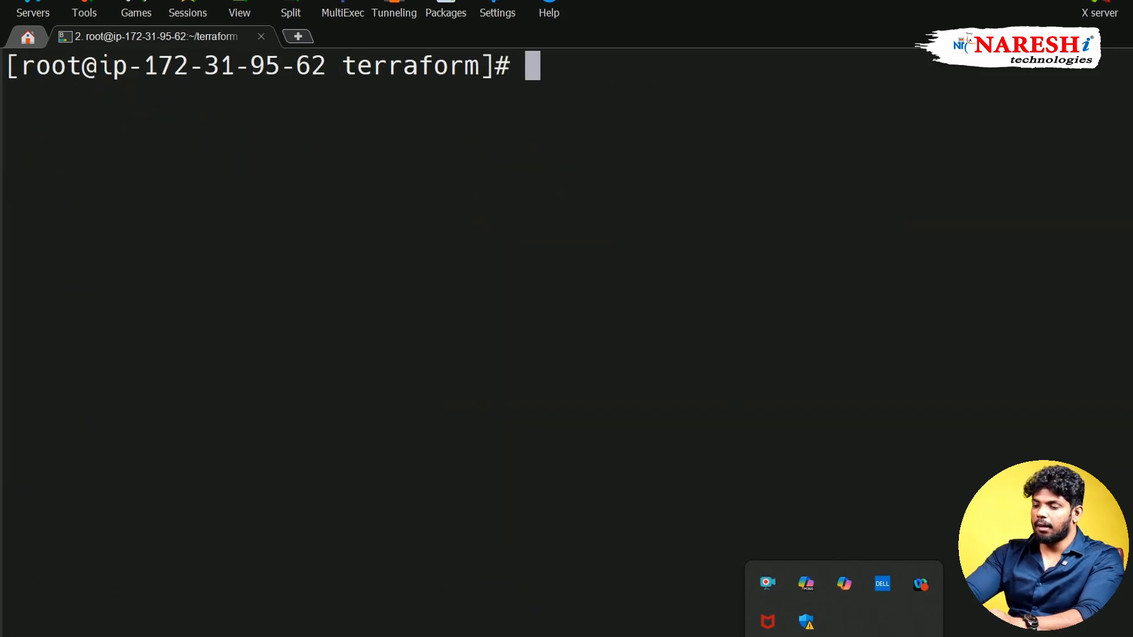
# Run terraform destroy and approve with yes, then launch Paint from Start search.
pyautogui.write('terraform dest')
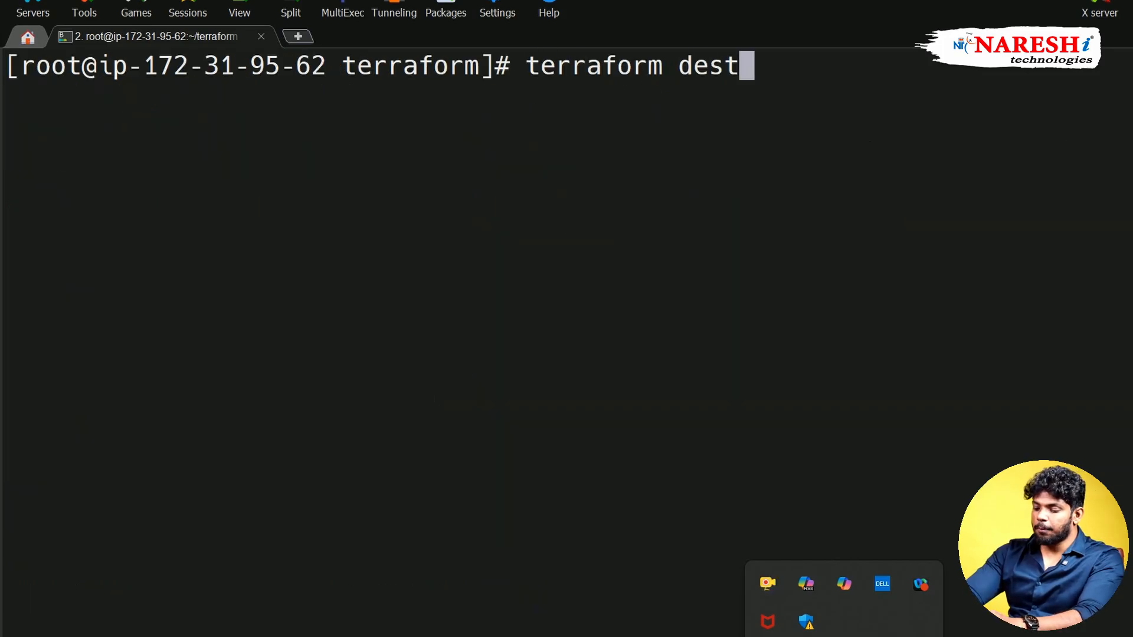
pyautogui.write('roy')
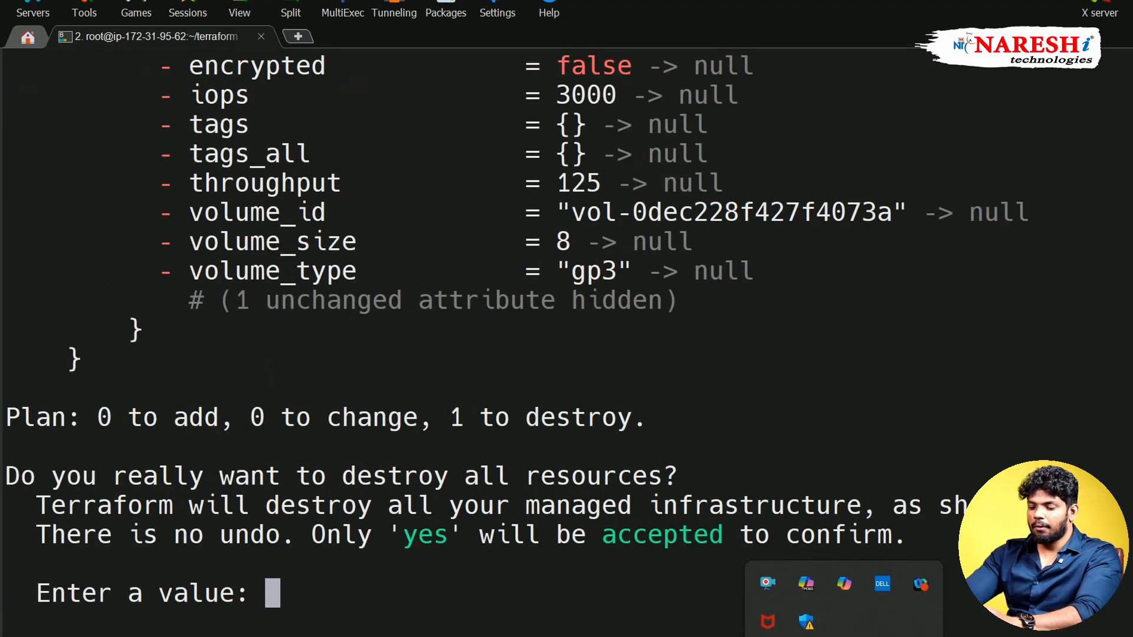
pyautogui.write('yes')
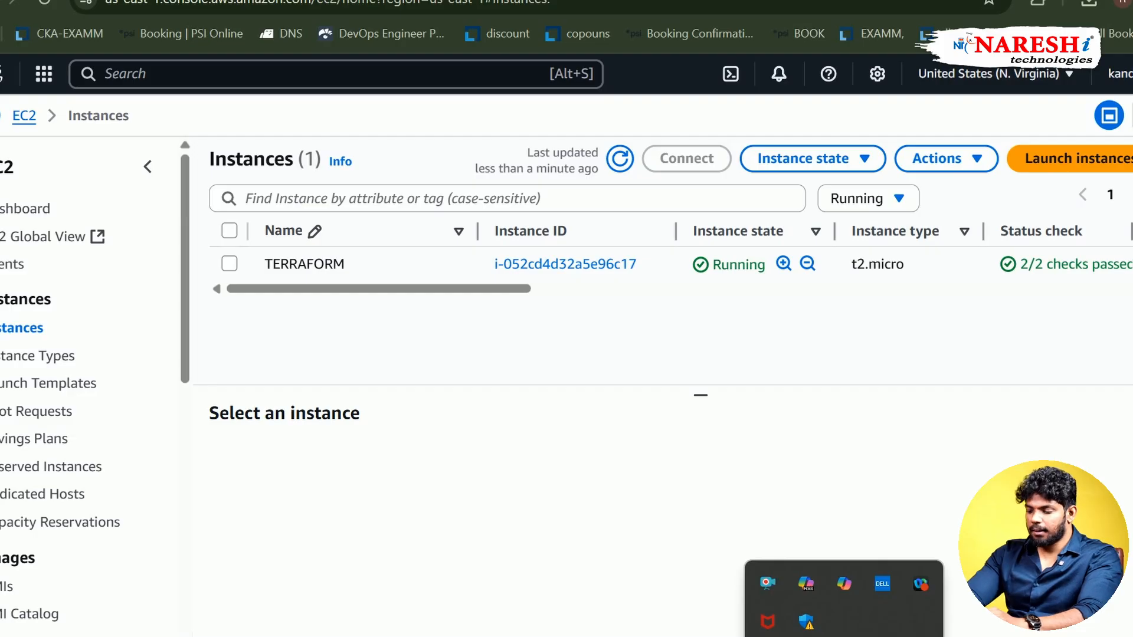
pyautogui.write('paint')
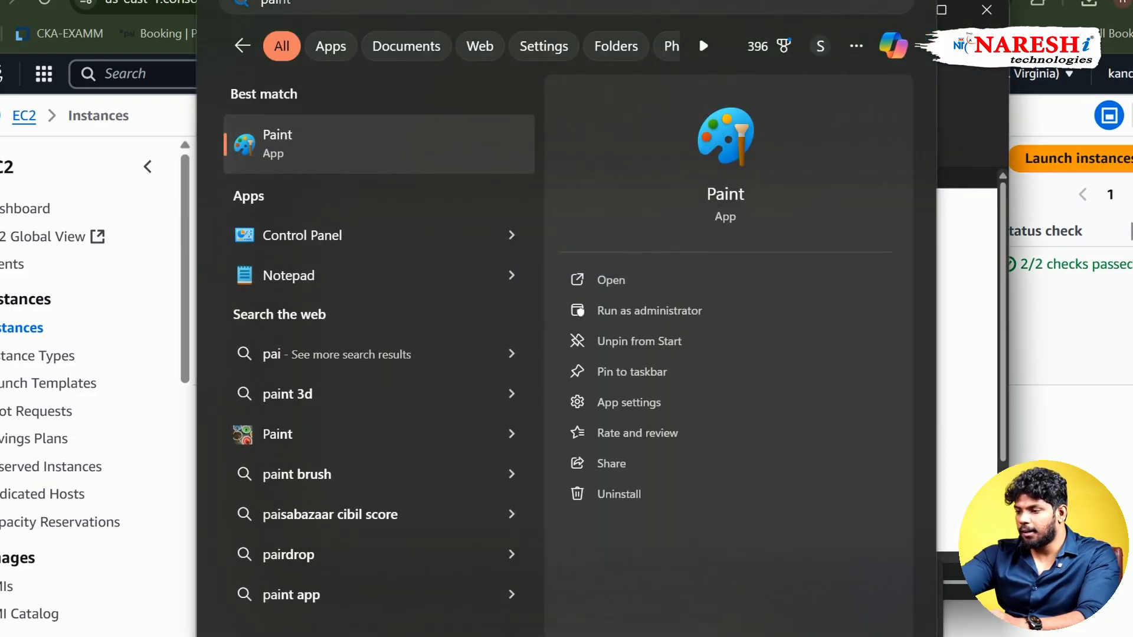
pyautogui.click(609, 280)
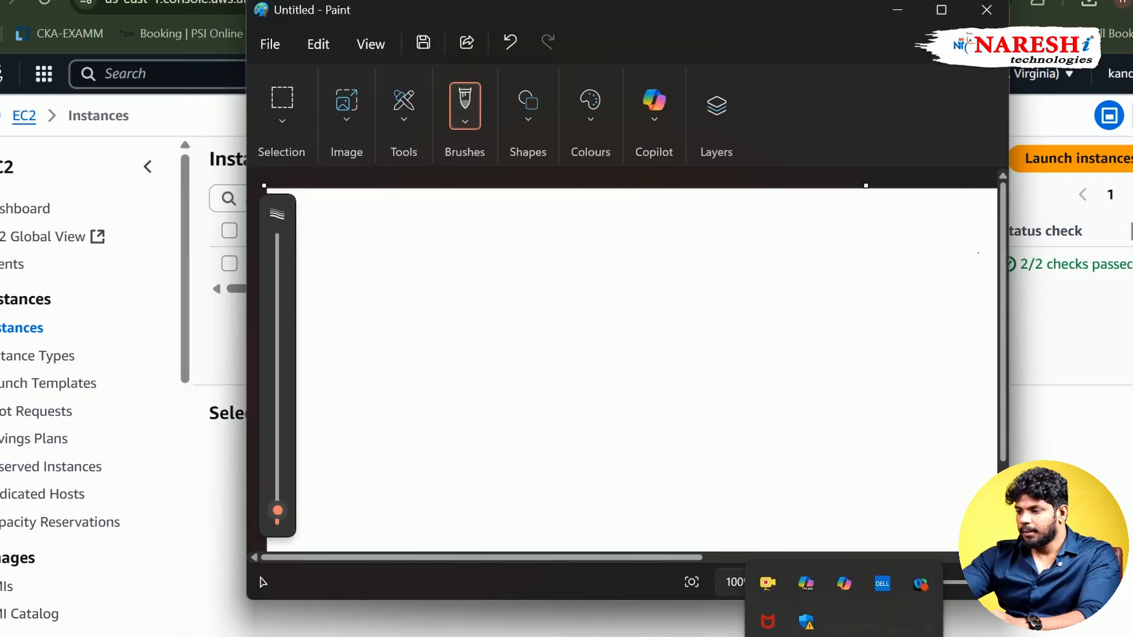